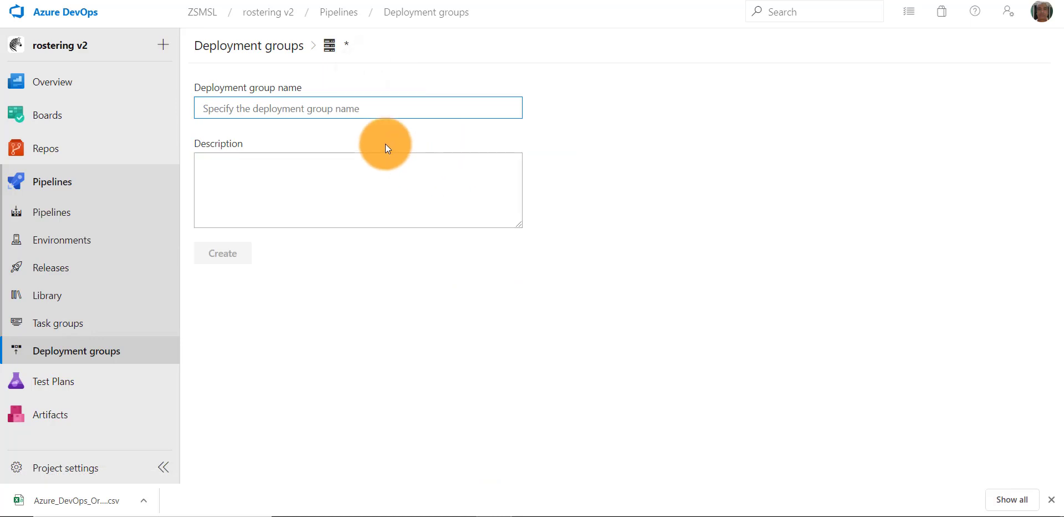
- Name the deployment group Test Deployment Group and create it
text(Test Deployment Group)
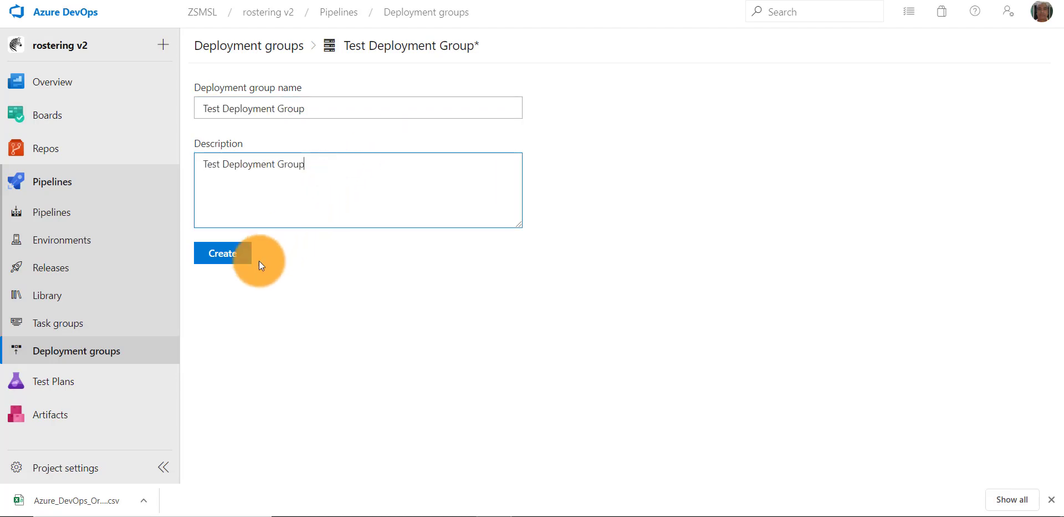
click(220, 253)
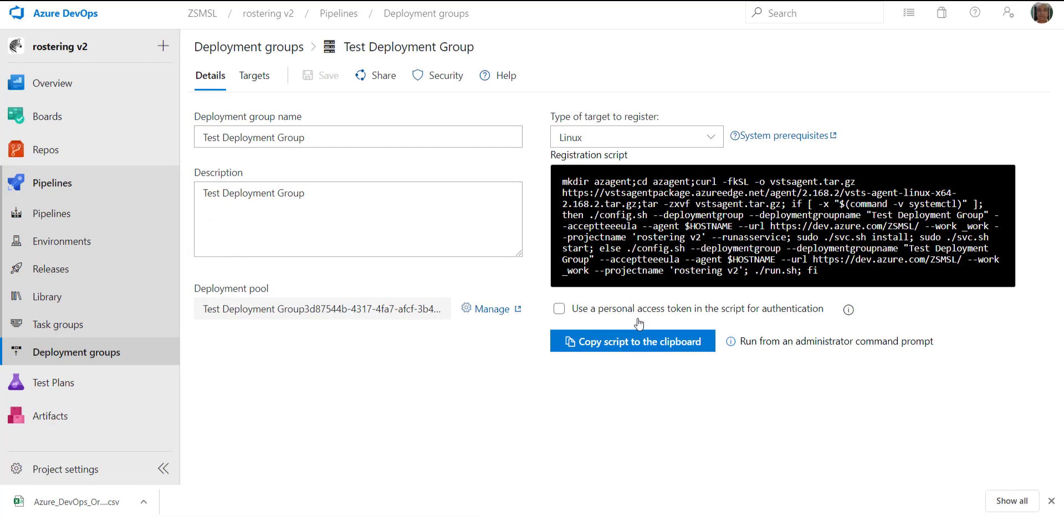
mouse_move(705, 497)
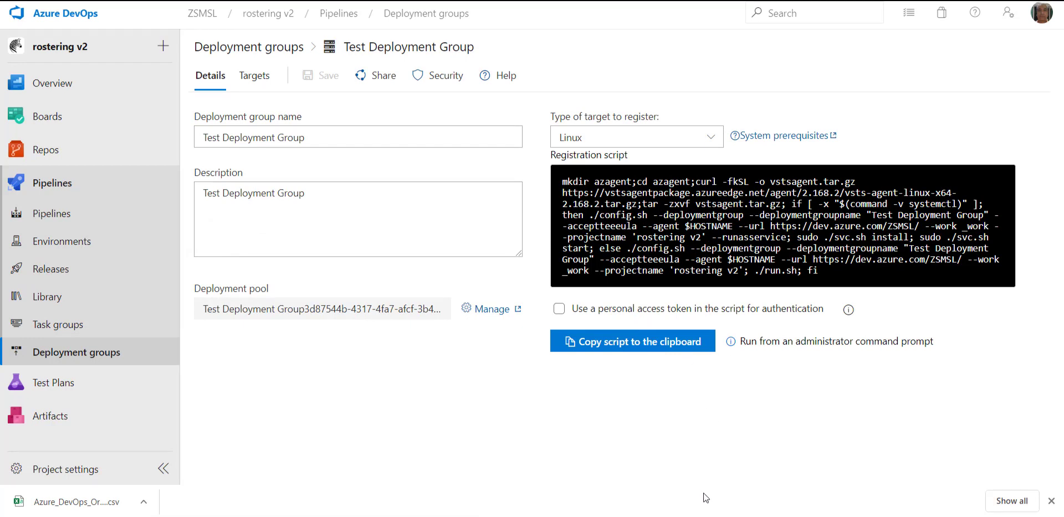
mouse_move(718, 501)
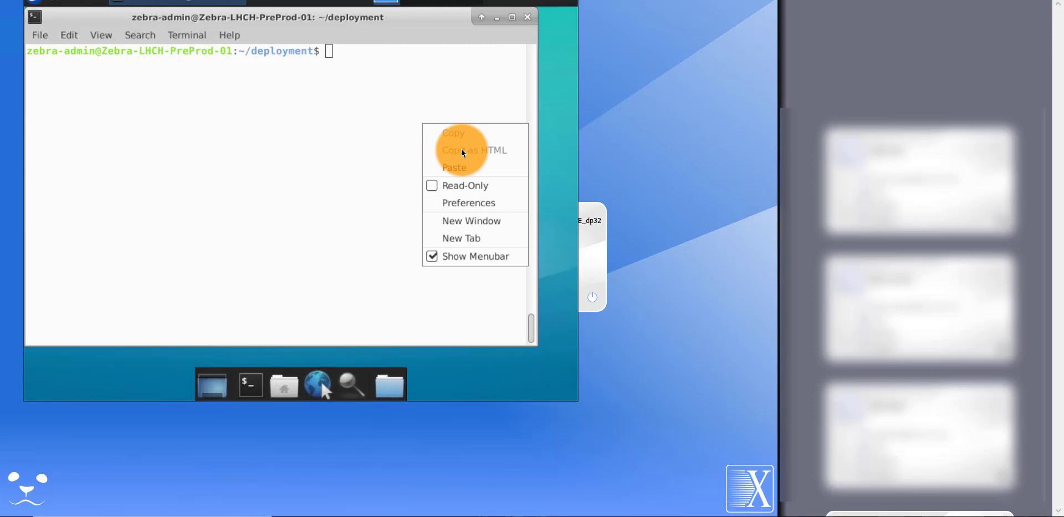
mouse_move(460, 168)
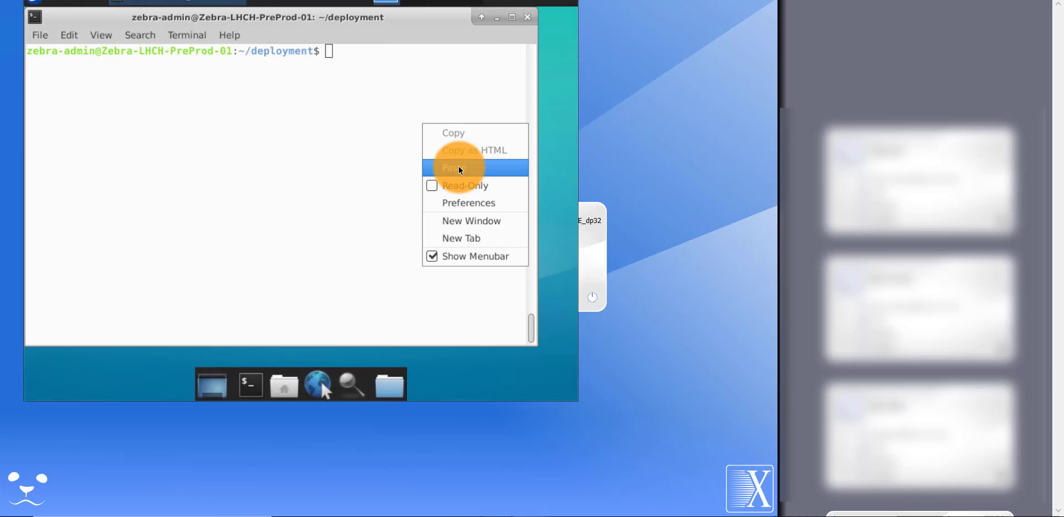
- Paste the copied registration script into the Linux terminal to run it
click(453, 168)
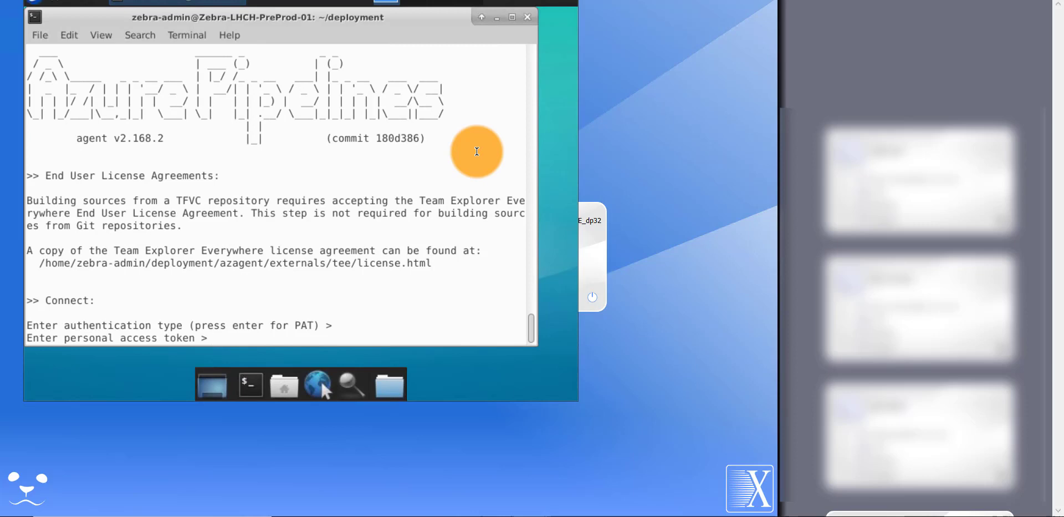
mouse_move(419, 187)
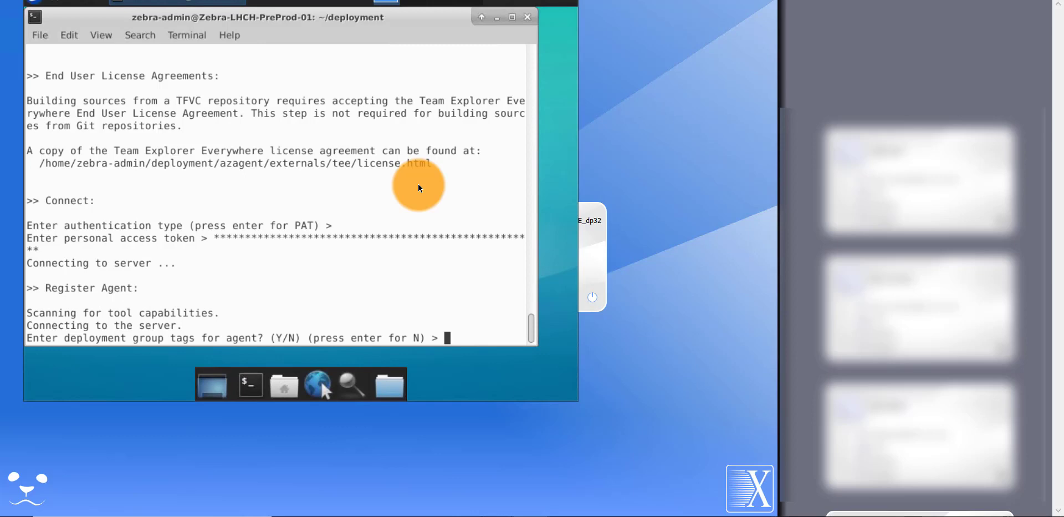
- Answer Y to adding deployment group tags and tag the agent web
text(Y)
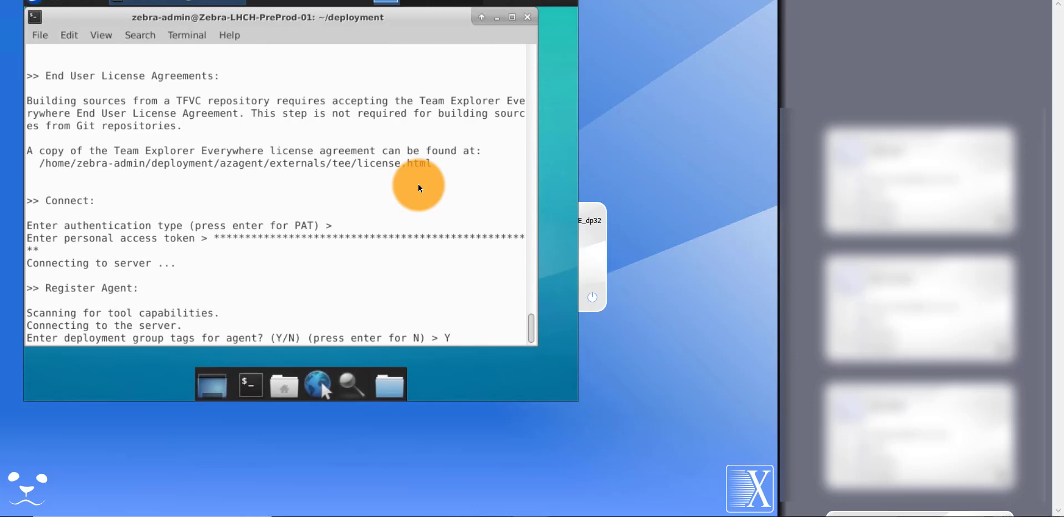
key(Return)
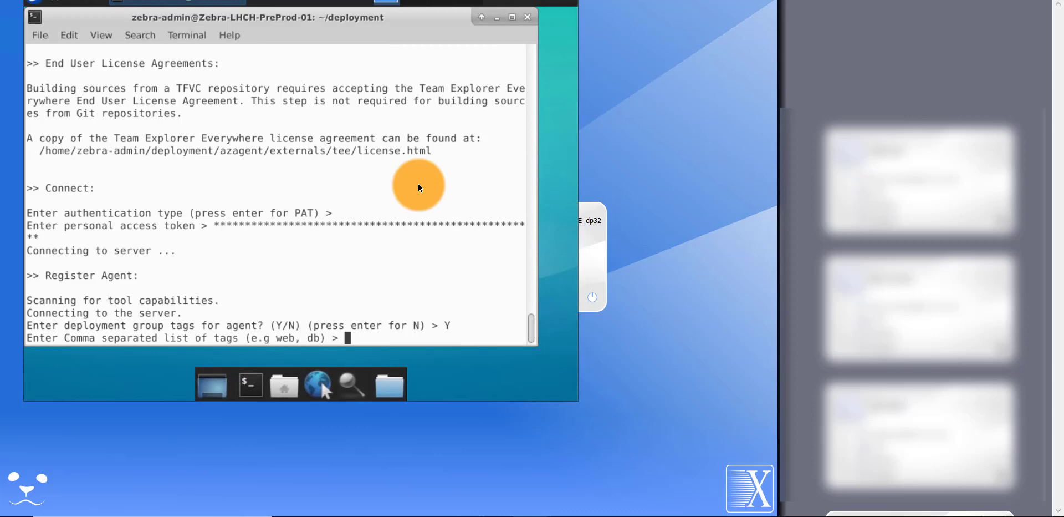
text(web)
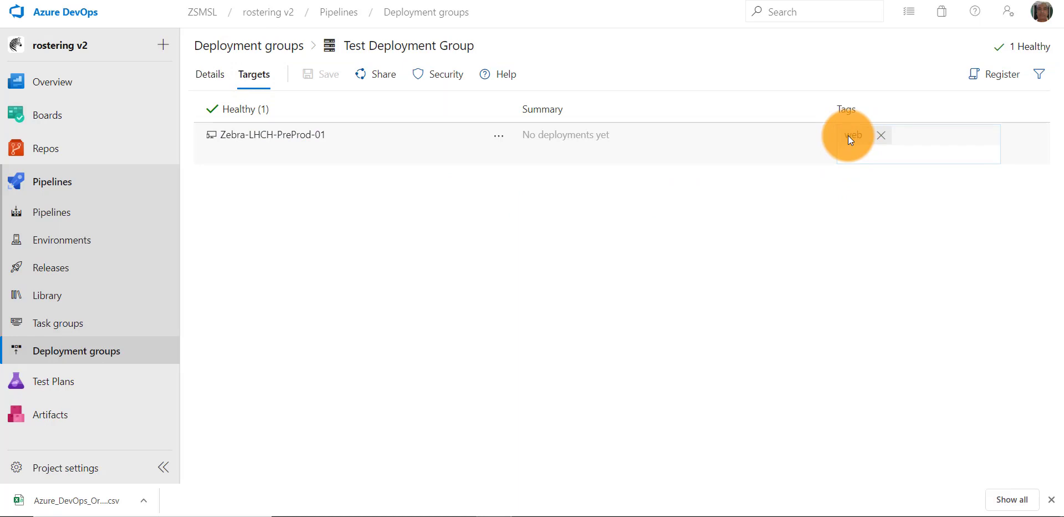
mouse_move(78, 267)
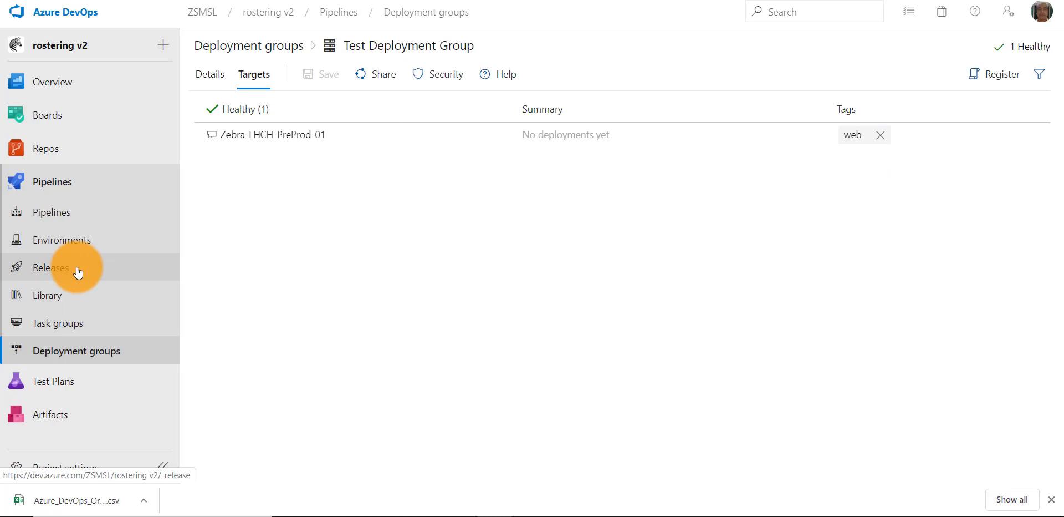
- Go to Releases in the Pipelines sidebar
click(51, 266)
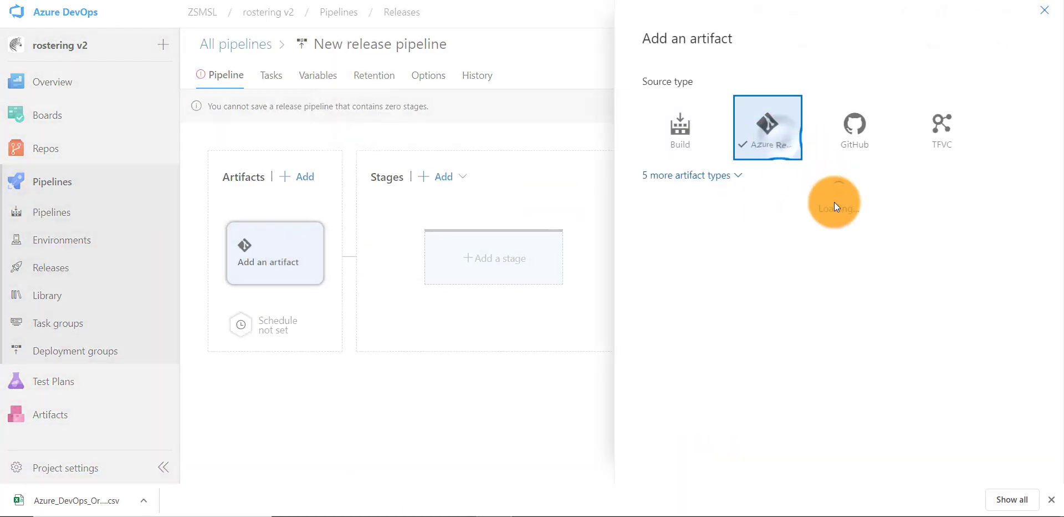
- Add the rostering v2 Azure Repos repository on master as the pipeline artifact
click(767, 126)
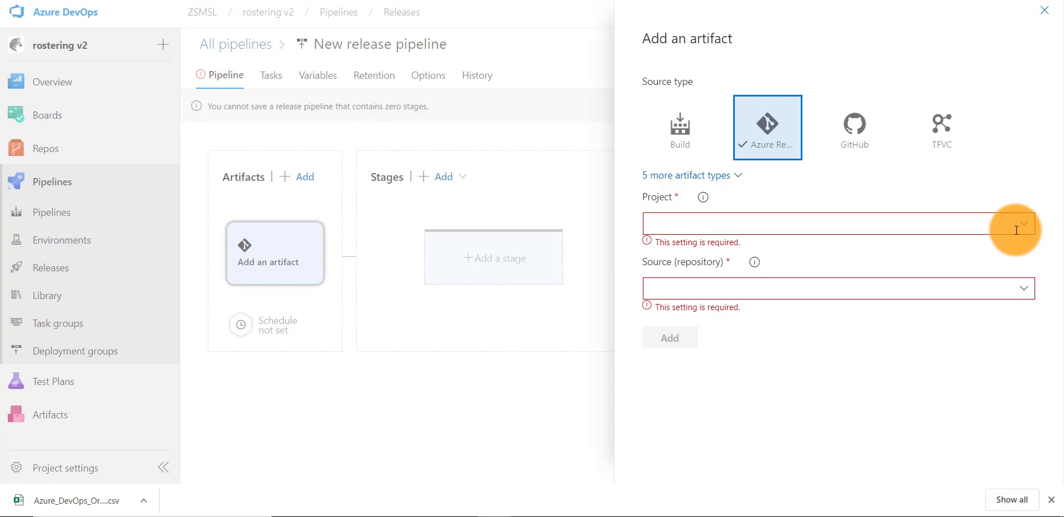
mouse_move(1016, 222)
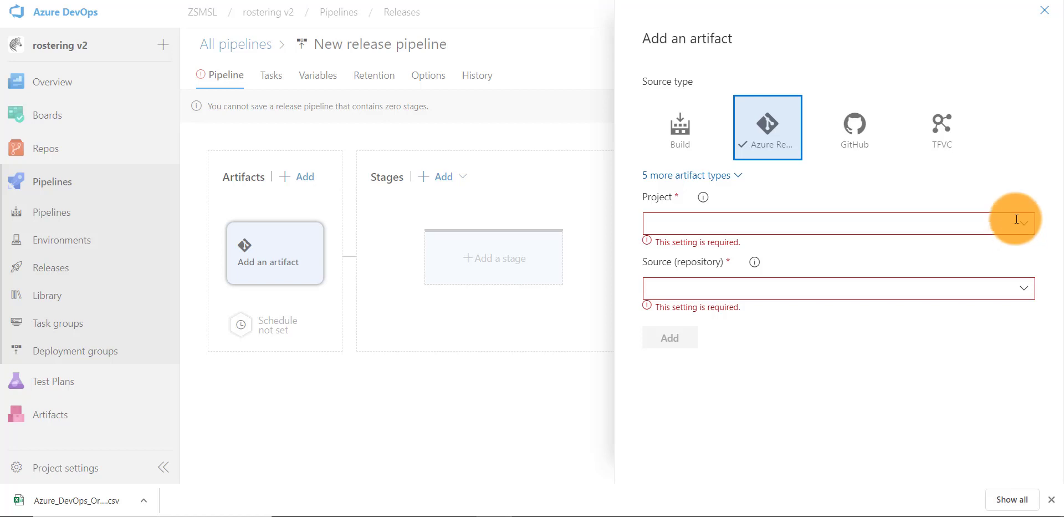
click(837, 223)
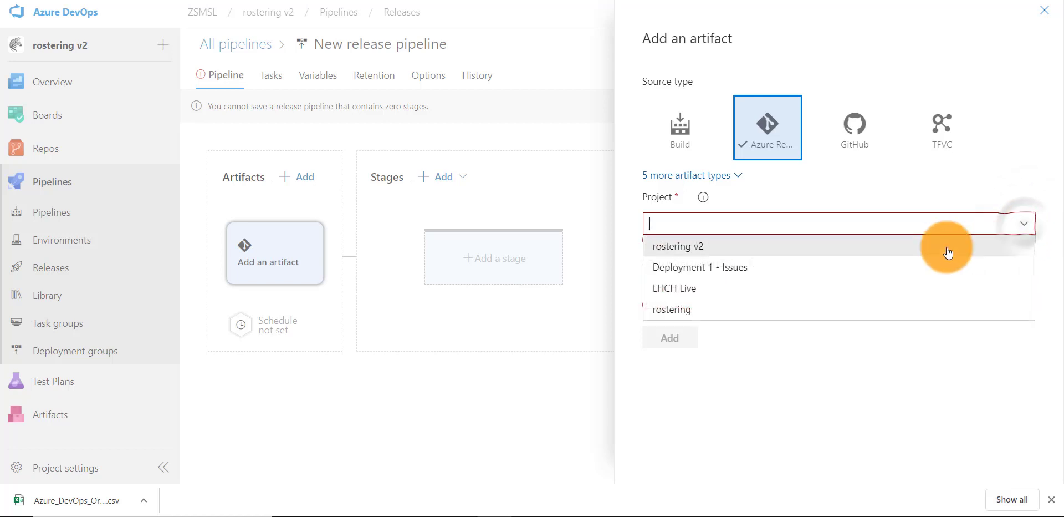
click(678, 246)
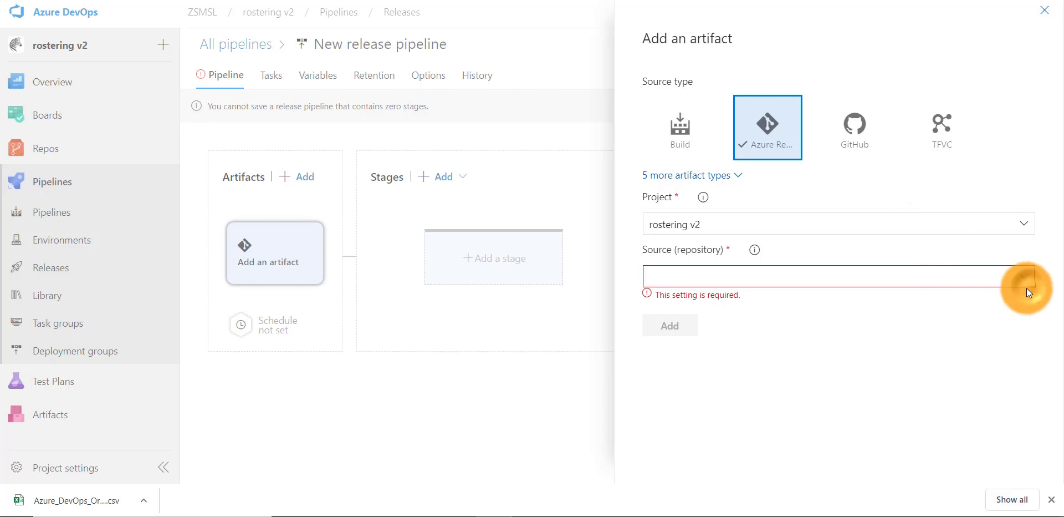
click(831, 275)
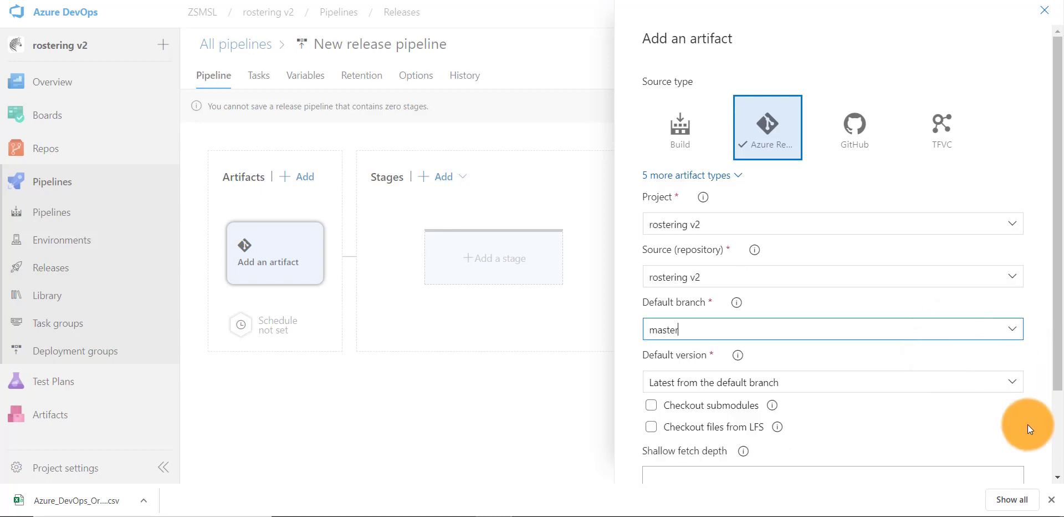
scroll(down, 3)
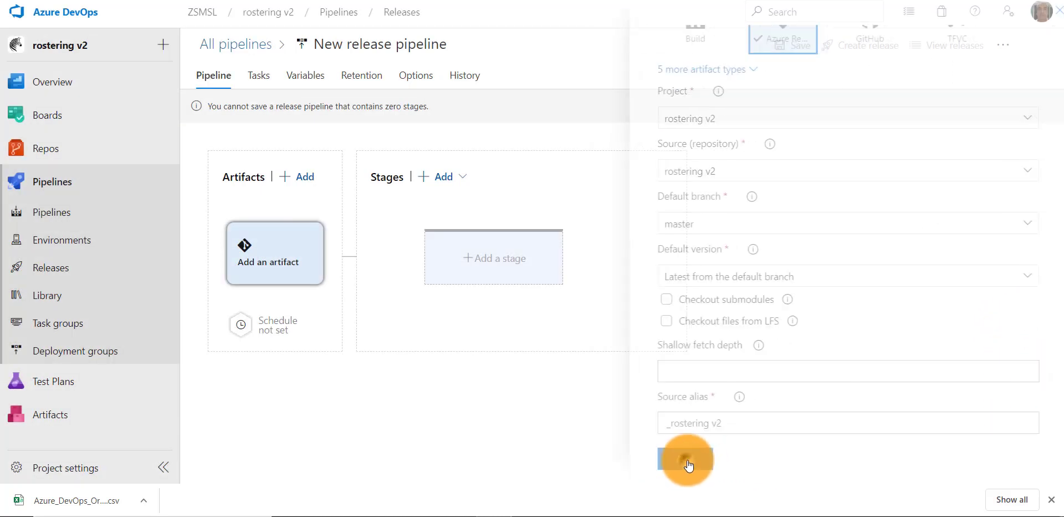
click(686, 458)
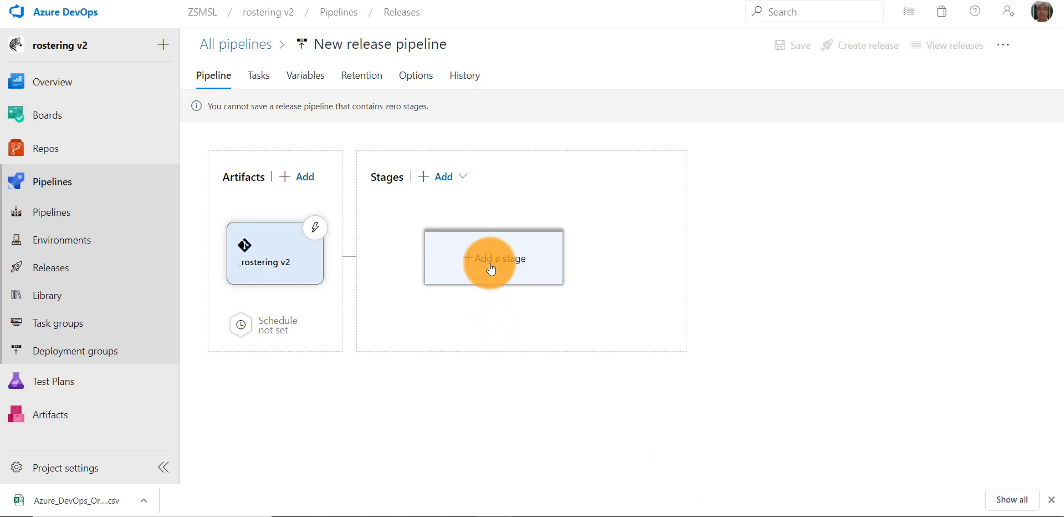
- Add an empty-job stage and show its tasks view
click(493, 258)
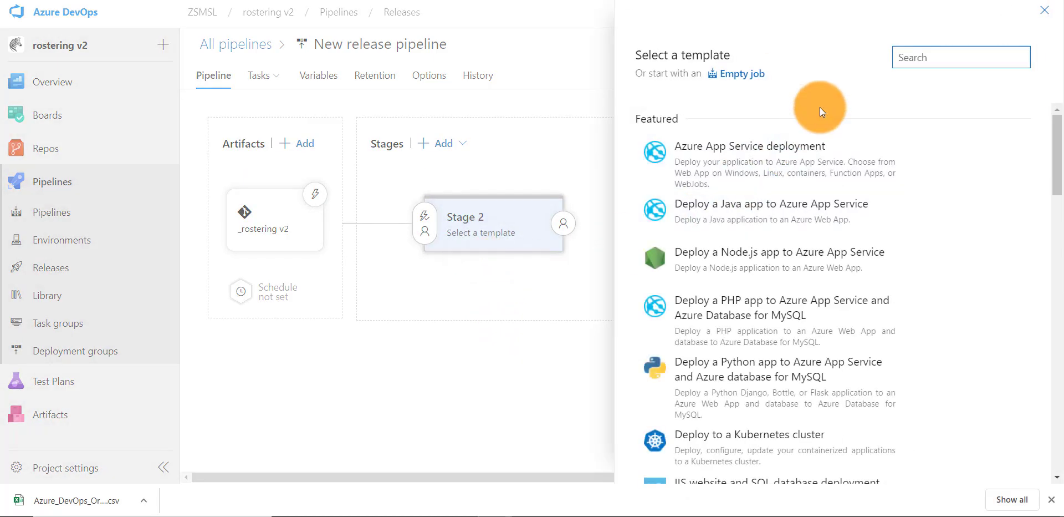
click(741, 73)
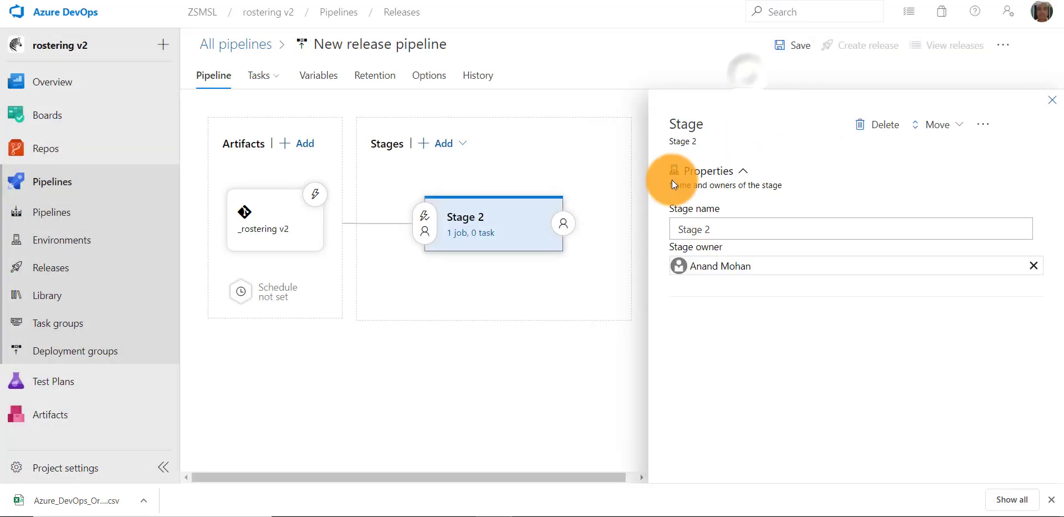
click(849, 228)
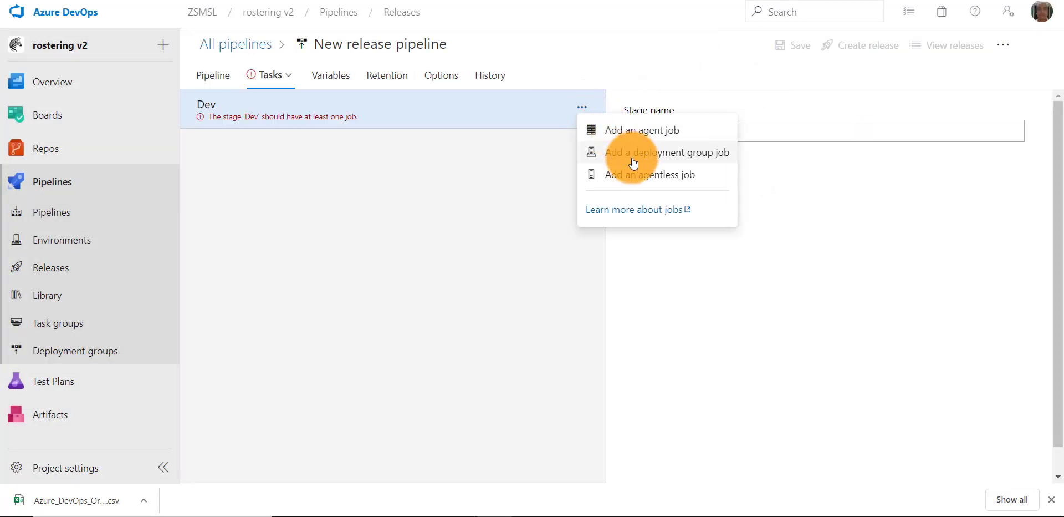
- Add a deployment group job targeting Test Deployment Group with required tag web
click(667, 152)
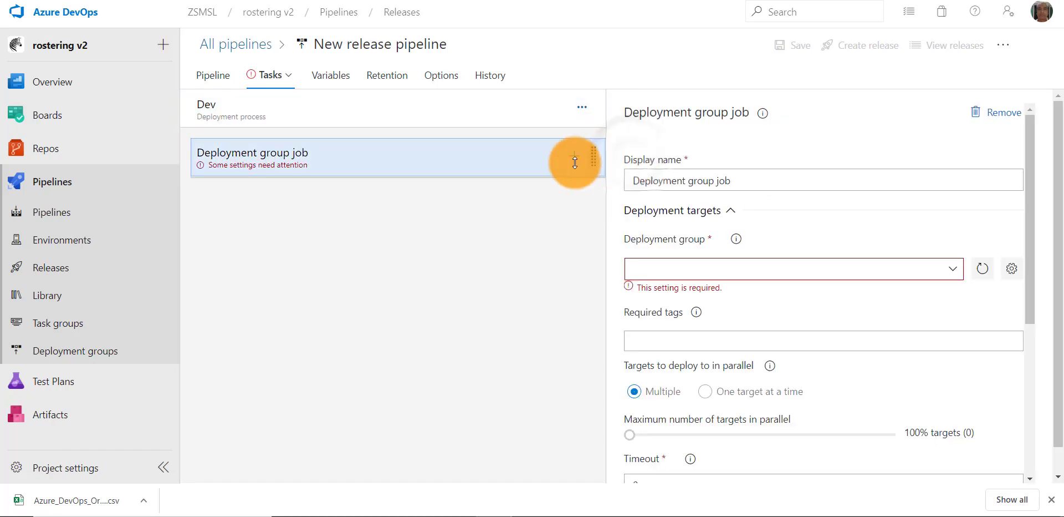
mouse_move(972, 263)
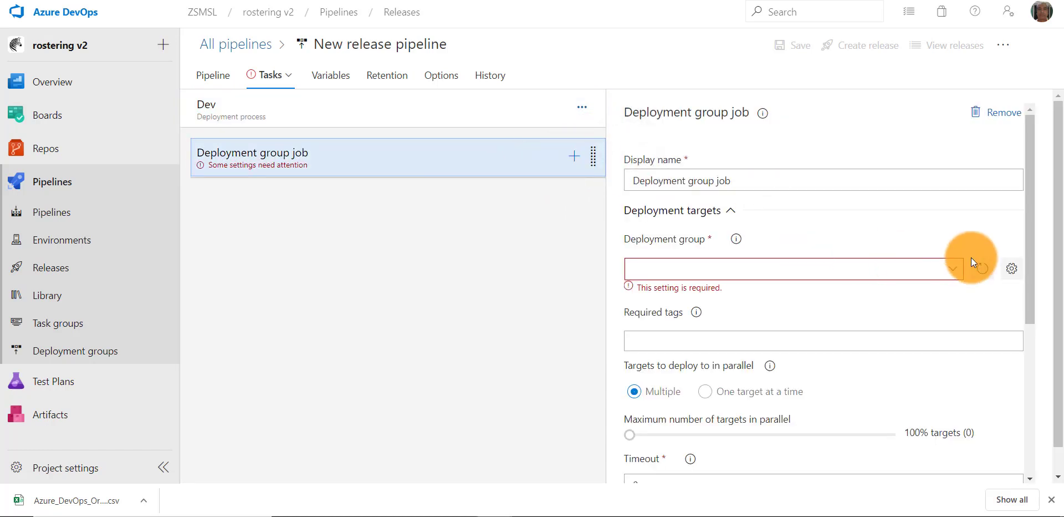
click(954, 269)
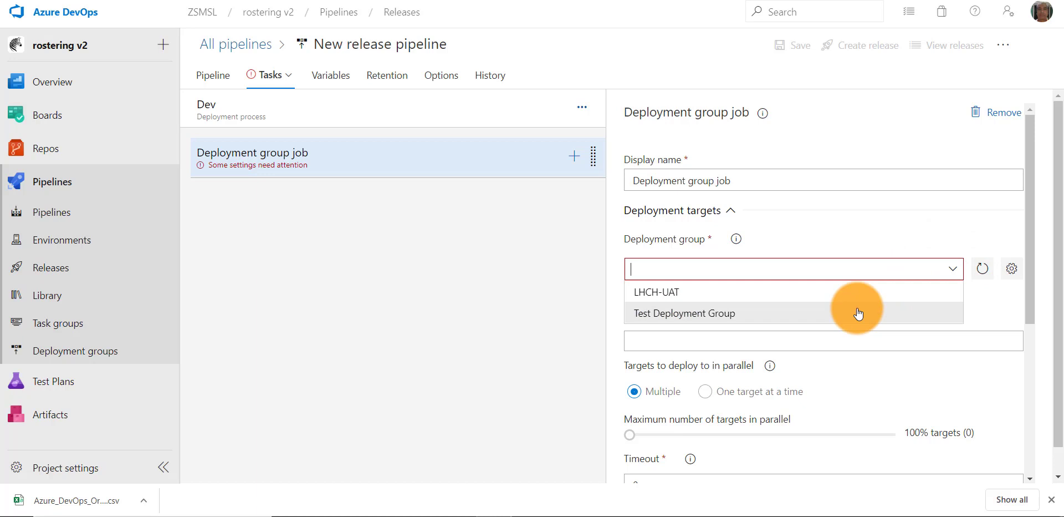
click(684, 312)
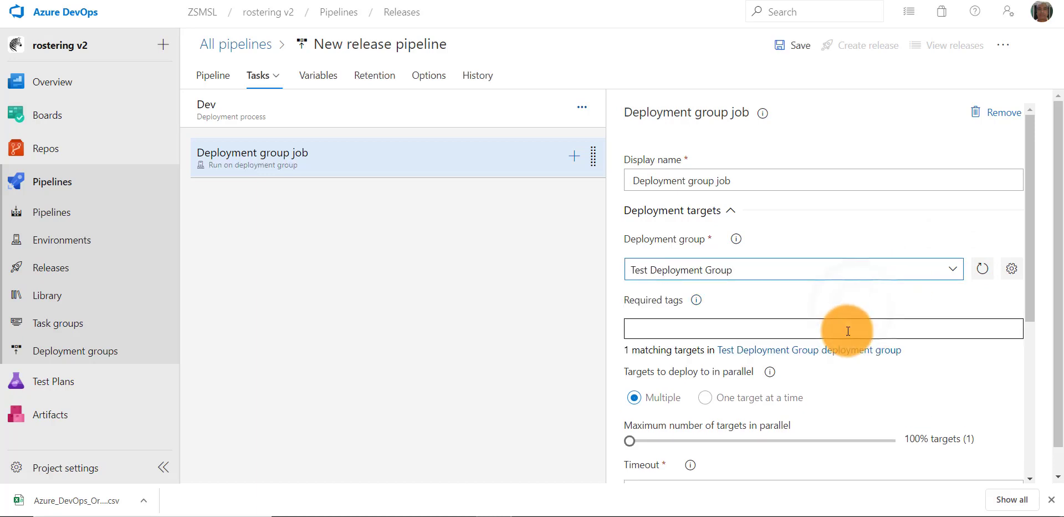
click(822, 328)
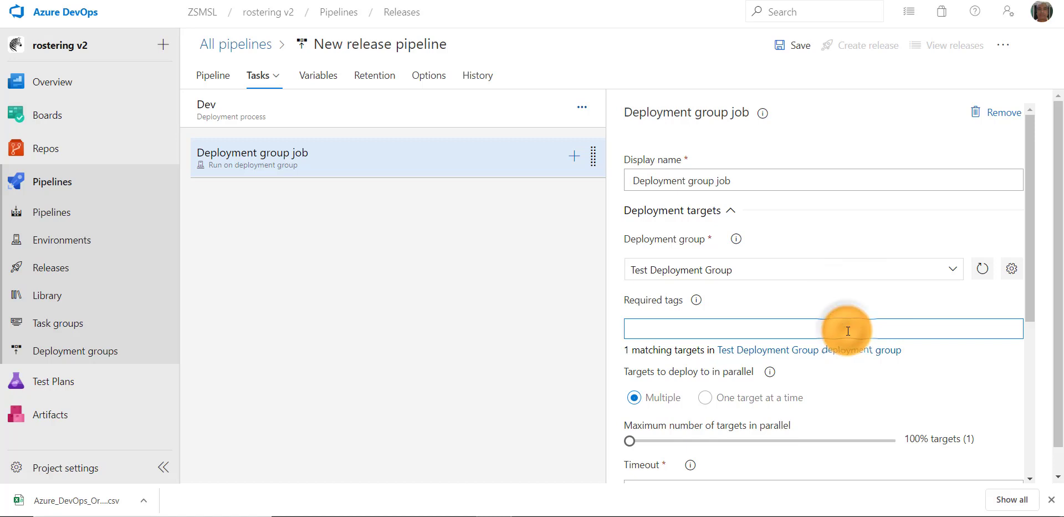
text(web)
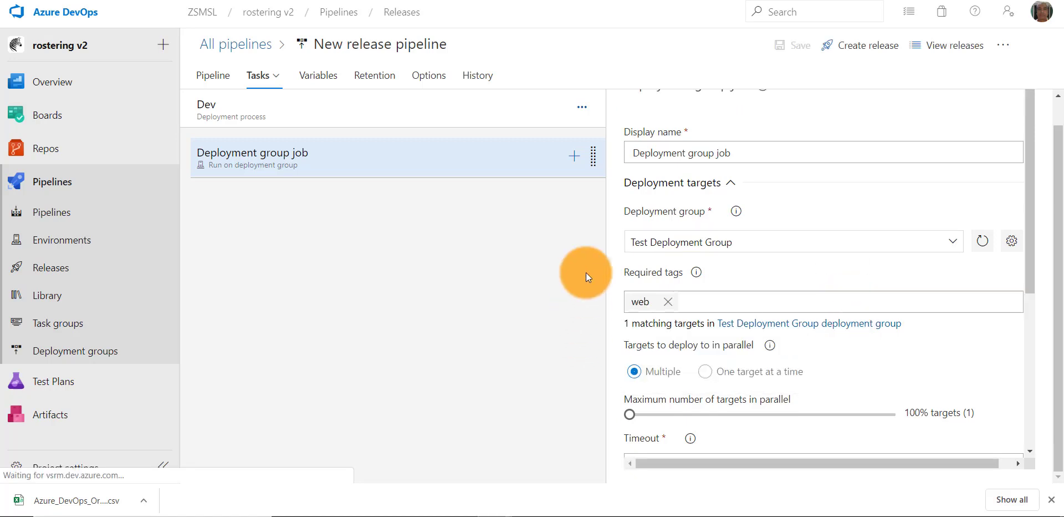
mouse_move(597, 225)
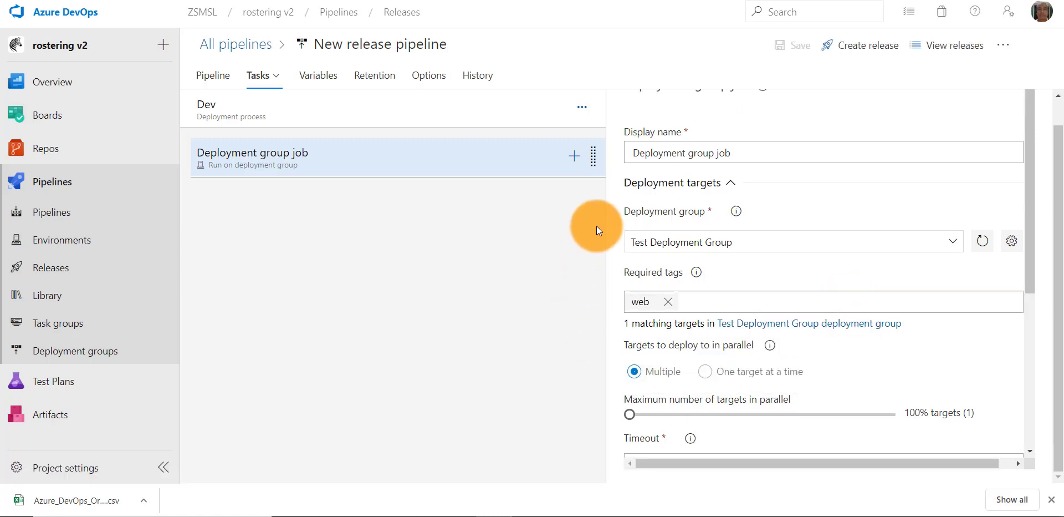
- Search for Copy and add the Copy files task to the deployment group job
click(574, 155)
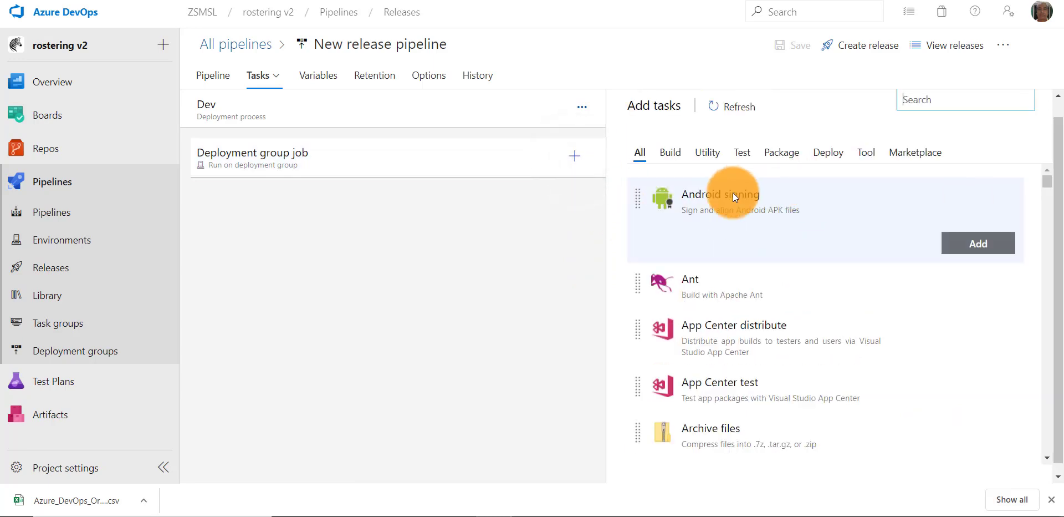
text(Copy)
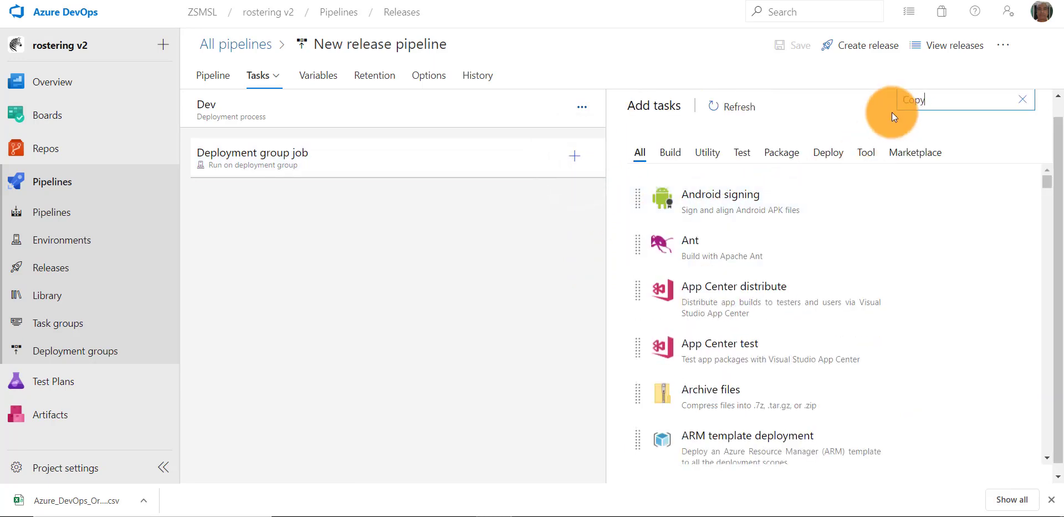
text(Copy)
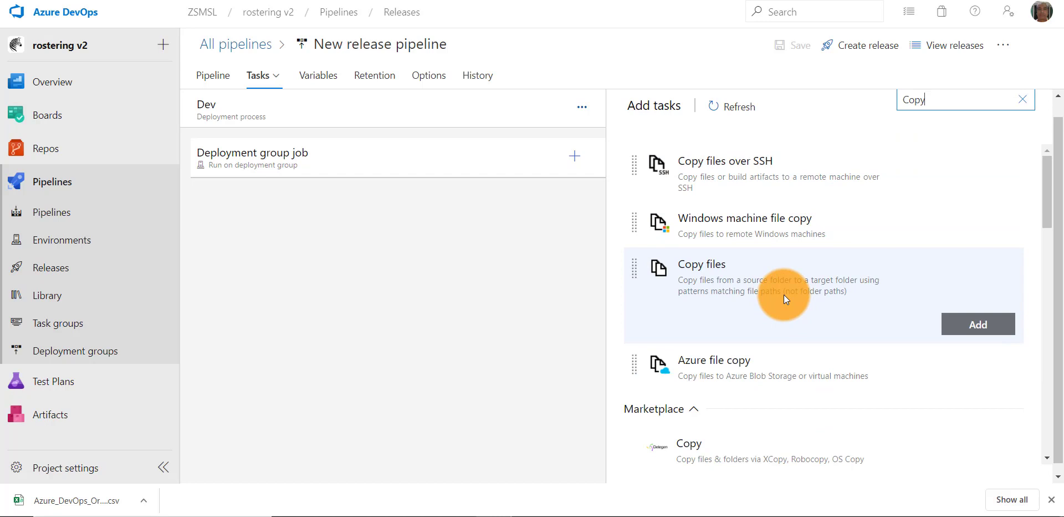
click(977, 324)
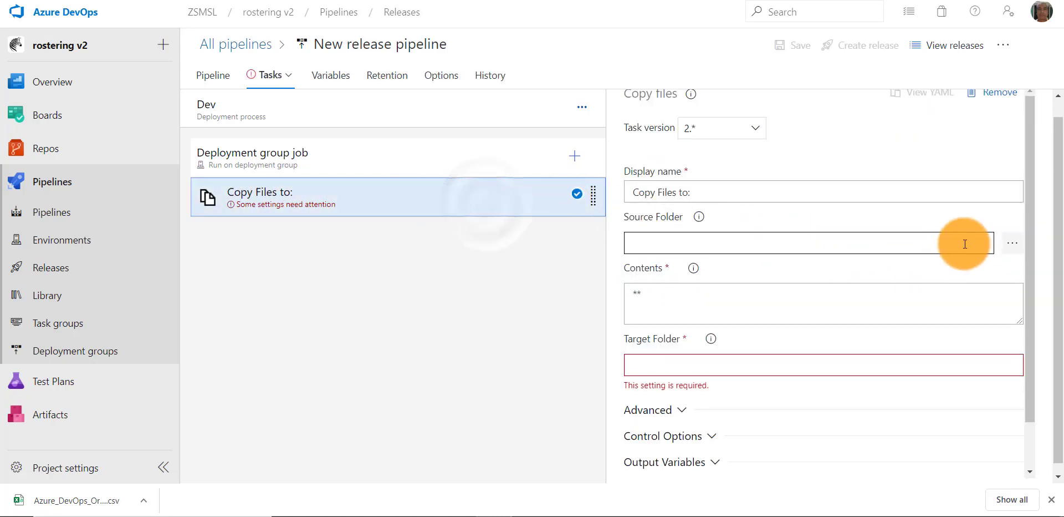
- Set source folder to the rostering v2 artifact, target /var/www/html, and save
click(1013, 242)
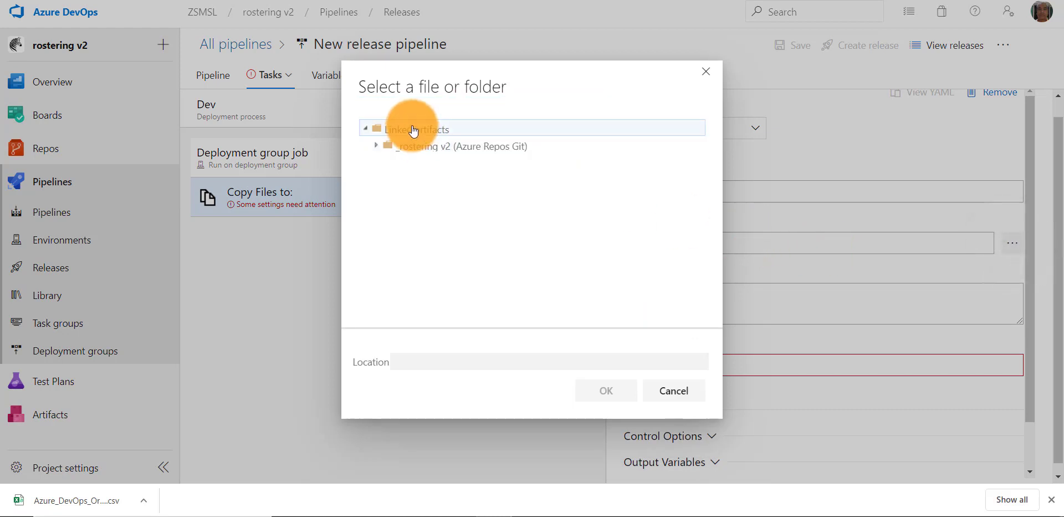
click(672, 390)
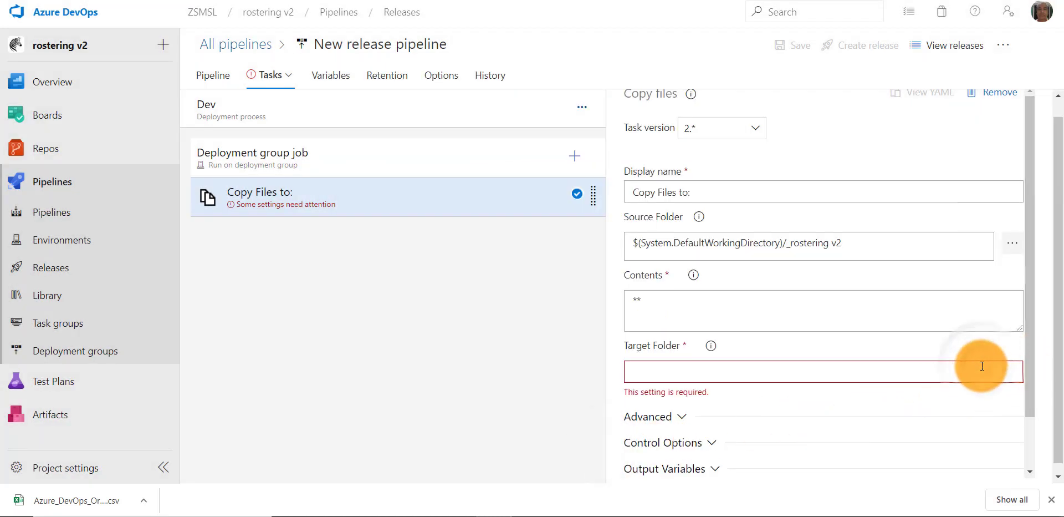
text(/var/www)
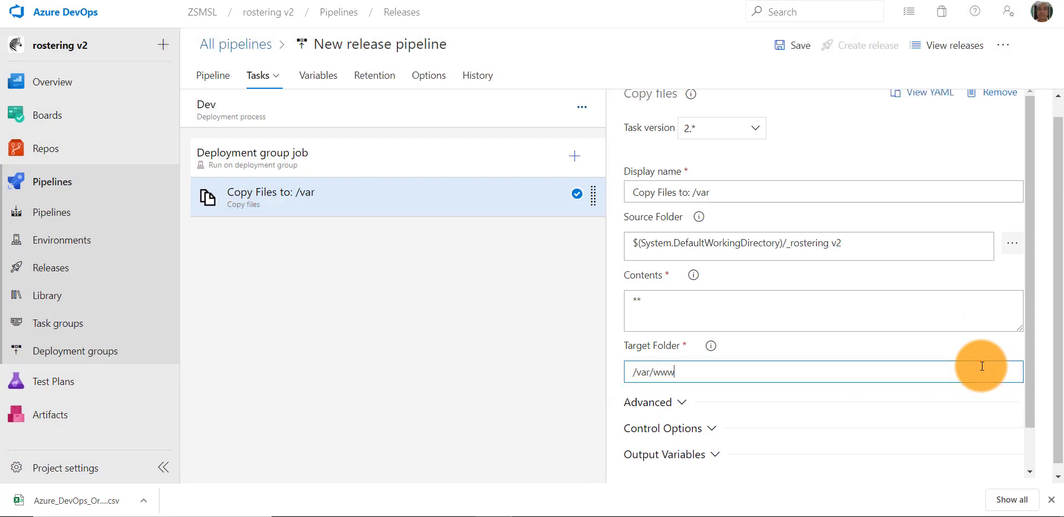
text(/html)
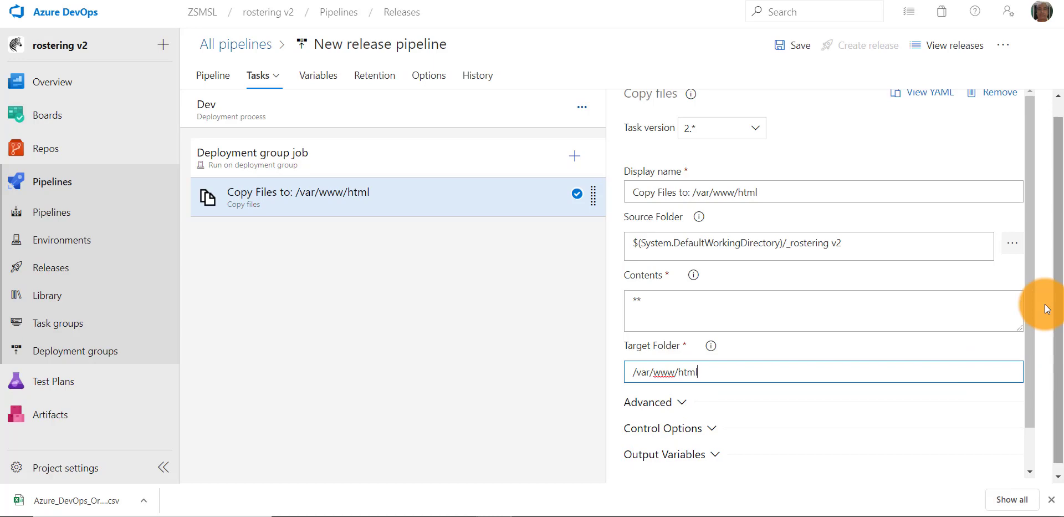
mouse_move(1037, 286)
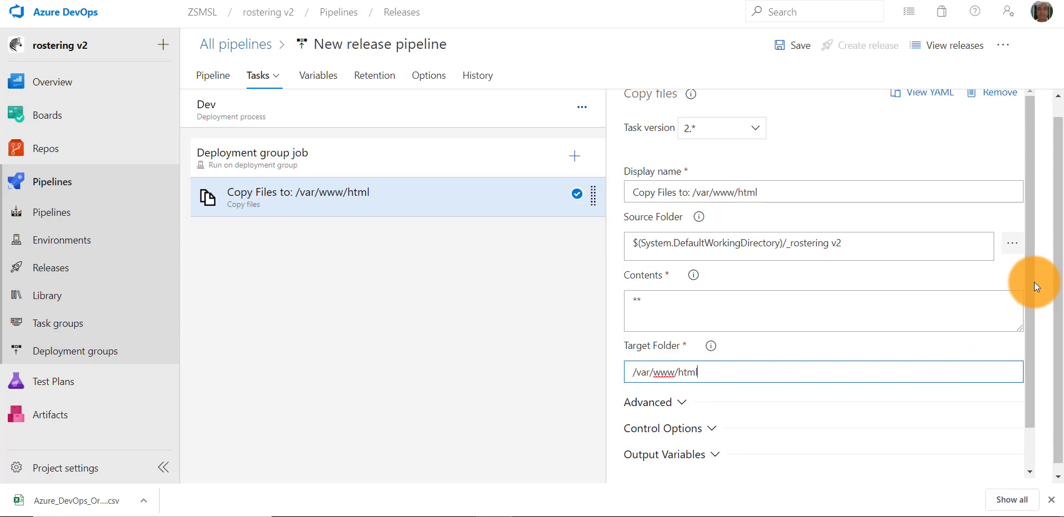
mouse_move(794, 45)
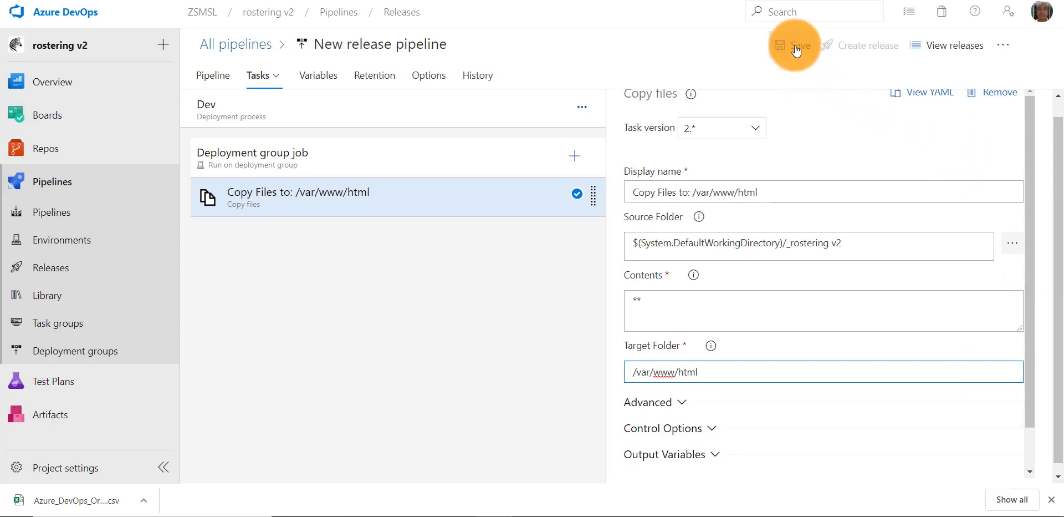
click(795, 45)
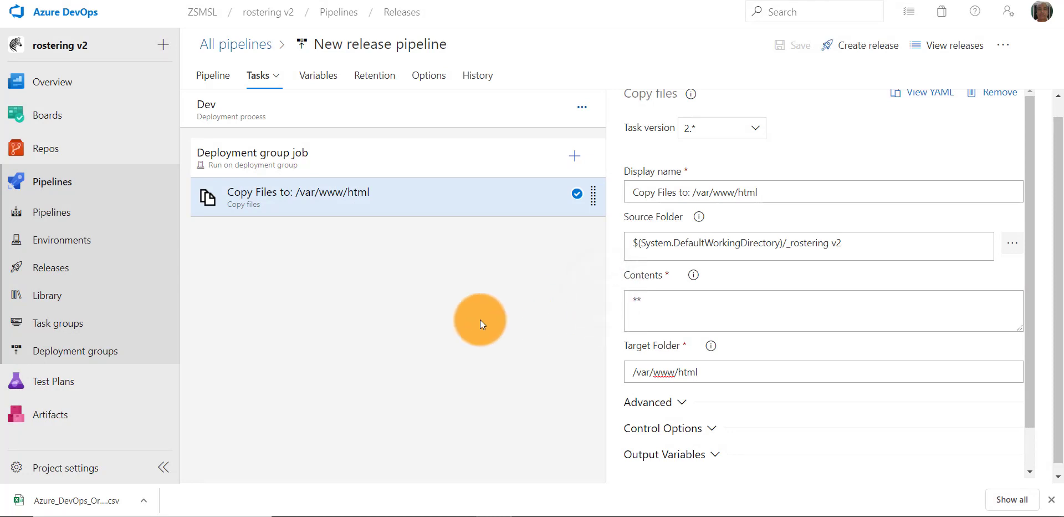
- Rename the pipeline to Test Release Pipeline and save it
click(380, 43)
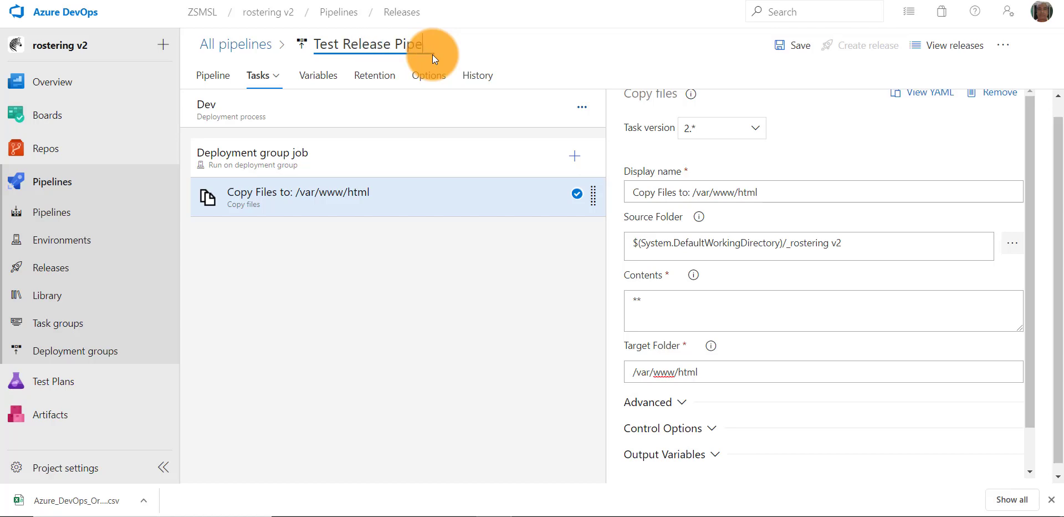
click(793, 45)
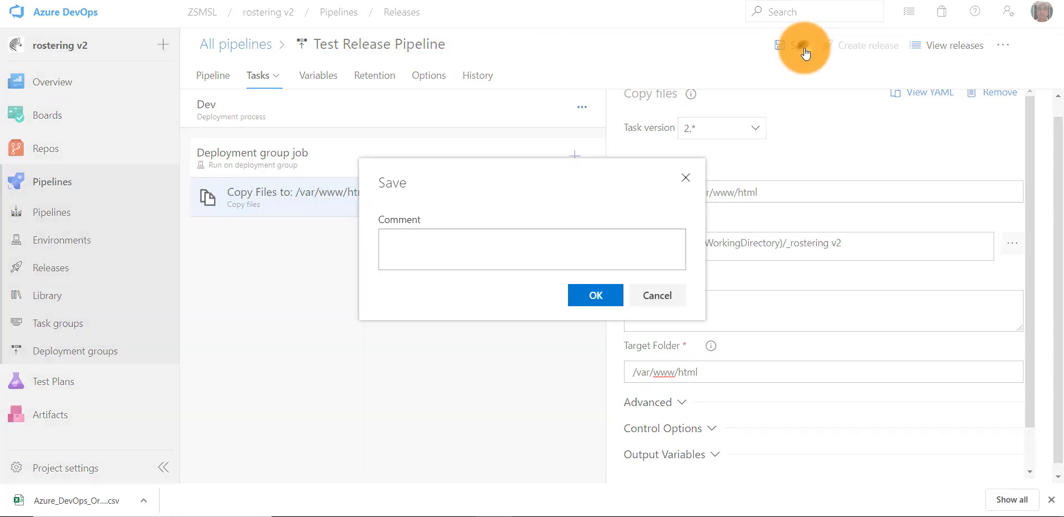
click(594, 295)
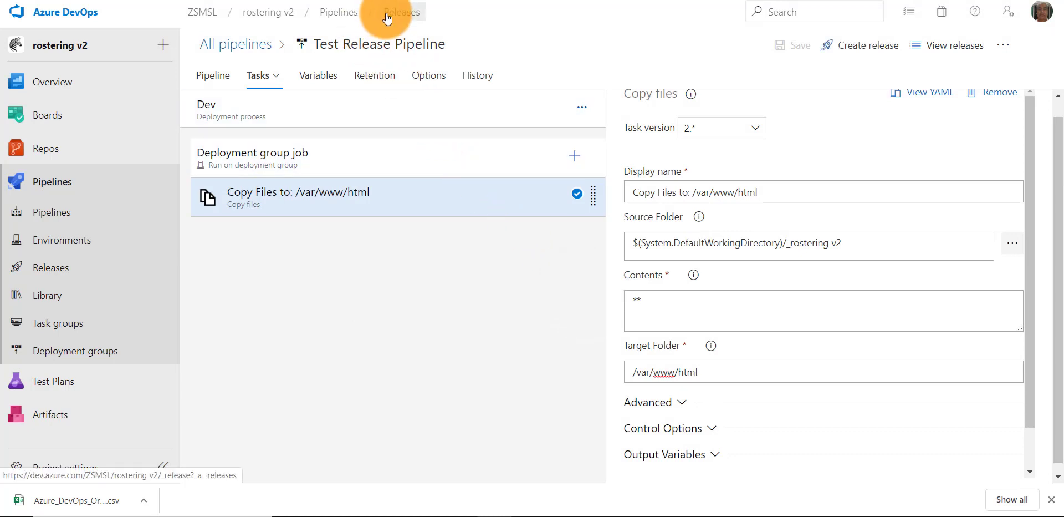
- Start a new release with Dev as a manual trigger stage, described Test Release
click(401, 11)
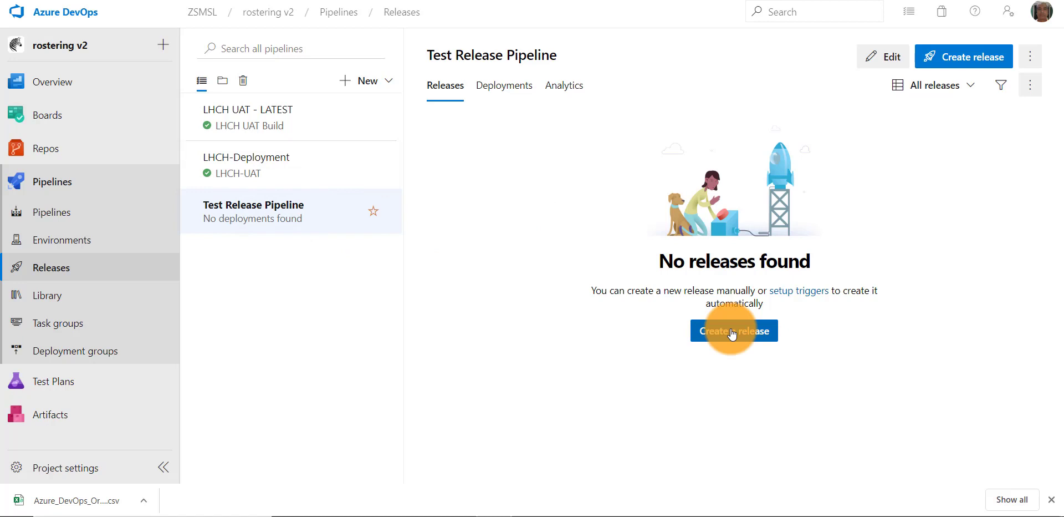
click(734, 331)
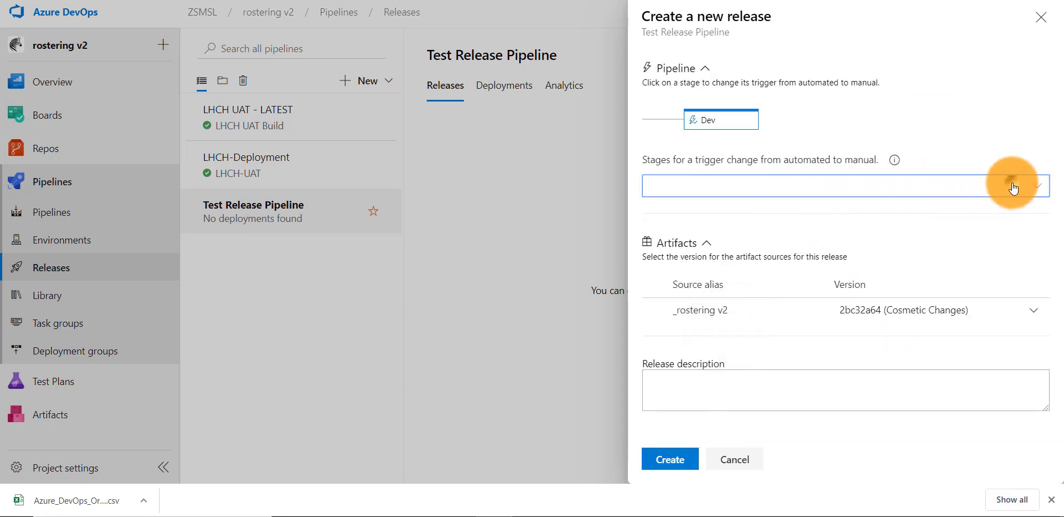
click(1011, 186)
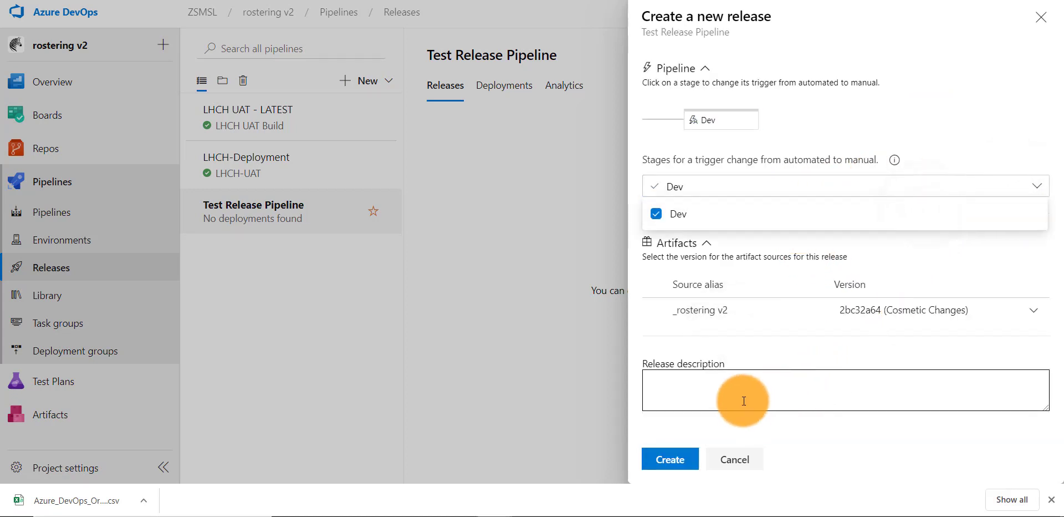
text(Test Relea)
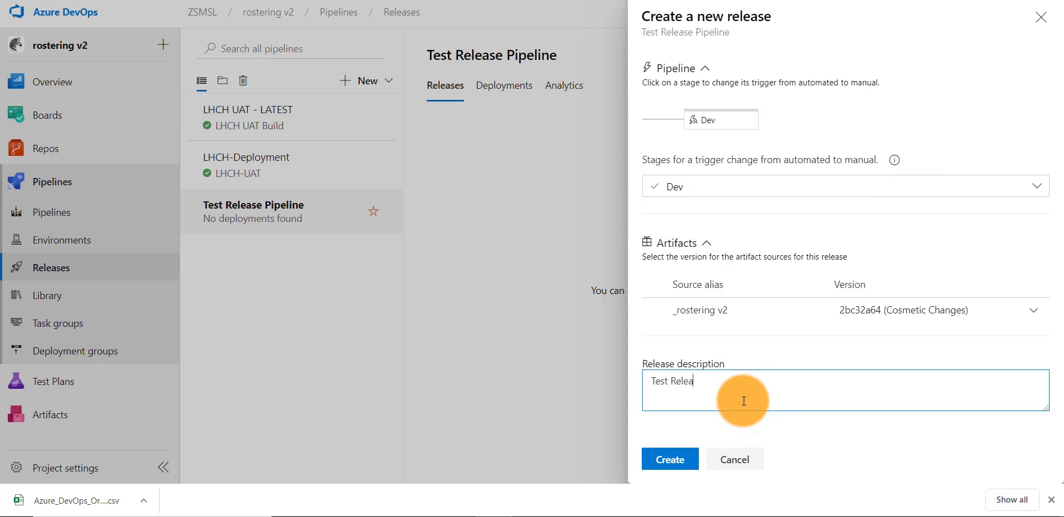
- Create the release and view Release-1's details
click(669, 458)
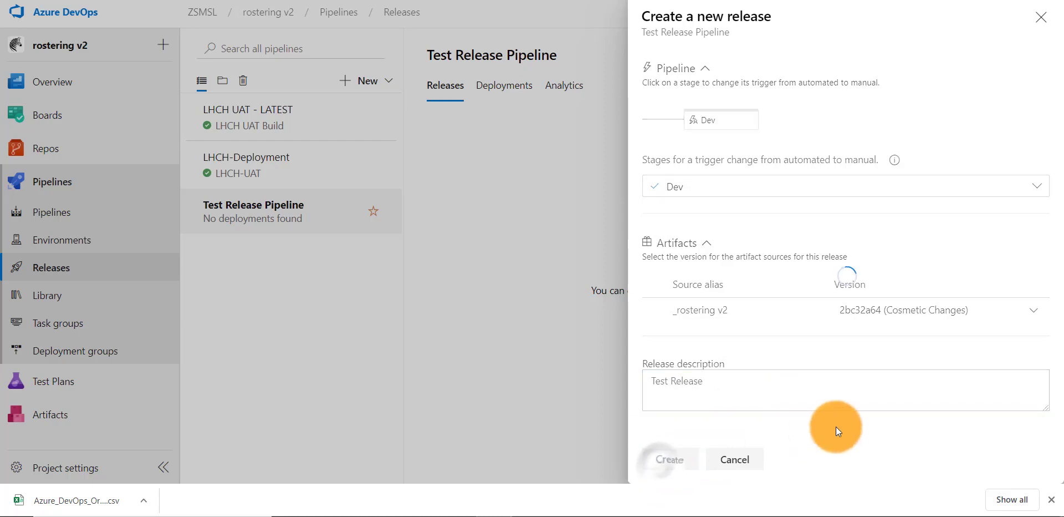
click(668, 459)
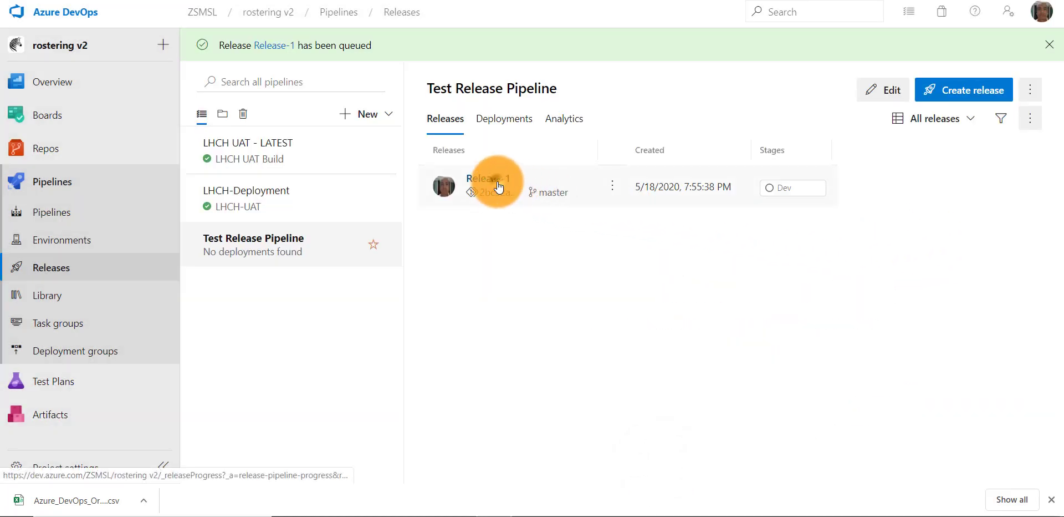
click(486, 178)
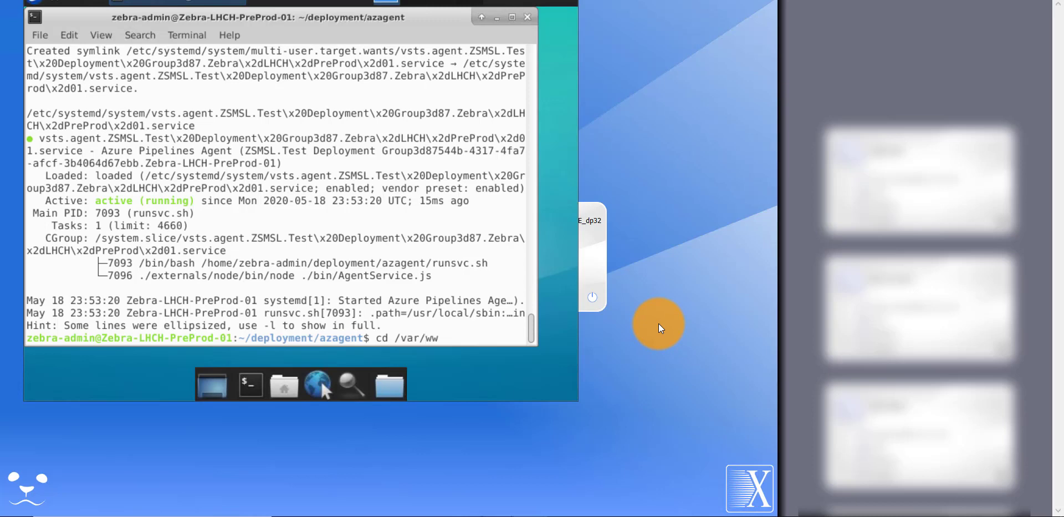
- Run cd /var/www to enter the web folder on the target machine
key(Return)
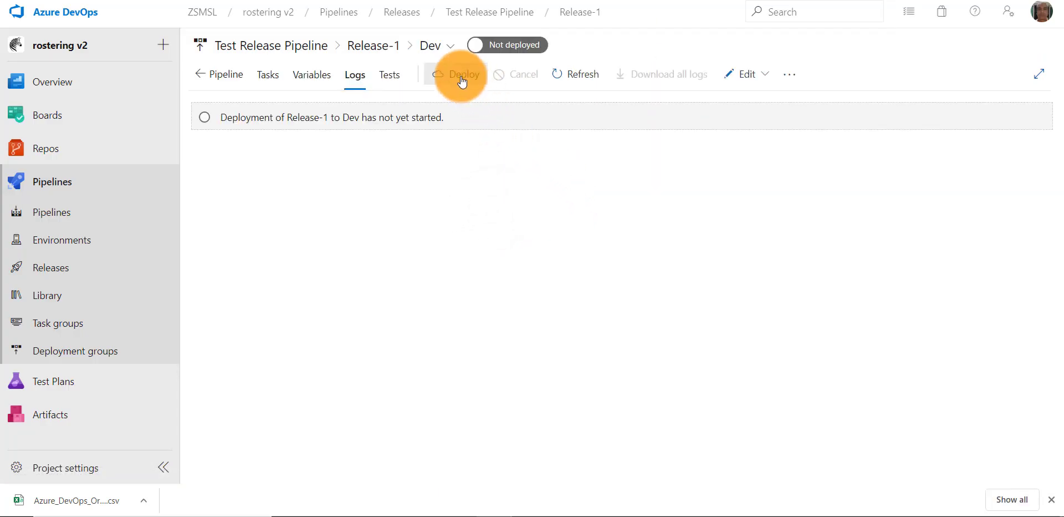
- Deploy Release-1 to the Dev stage with the comment 'First Deployment'
click(462, 74)
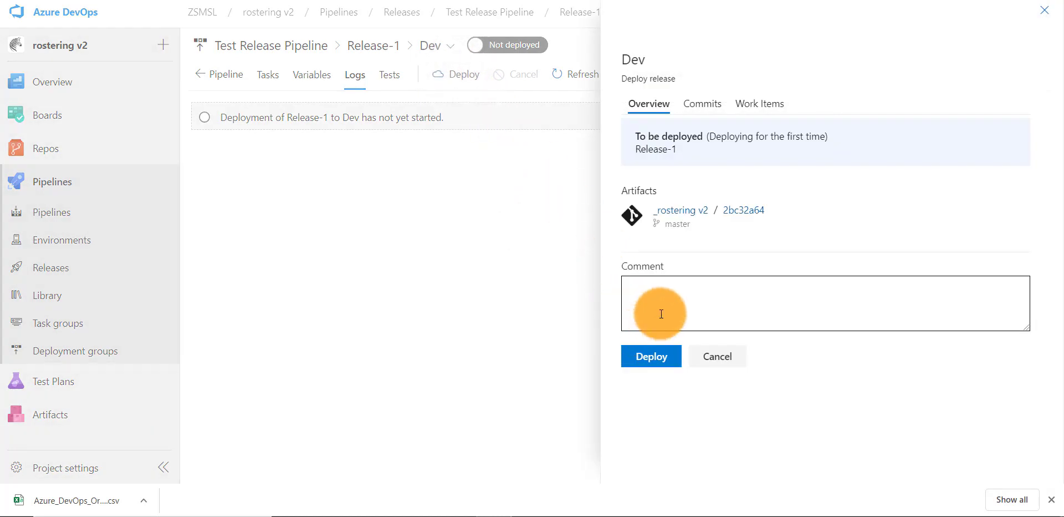
text(First Deployment)
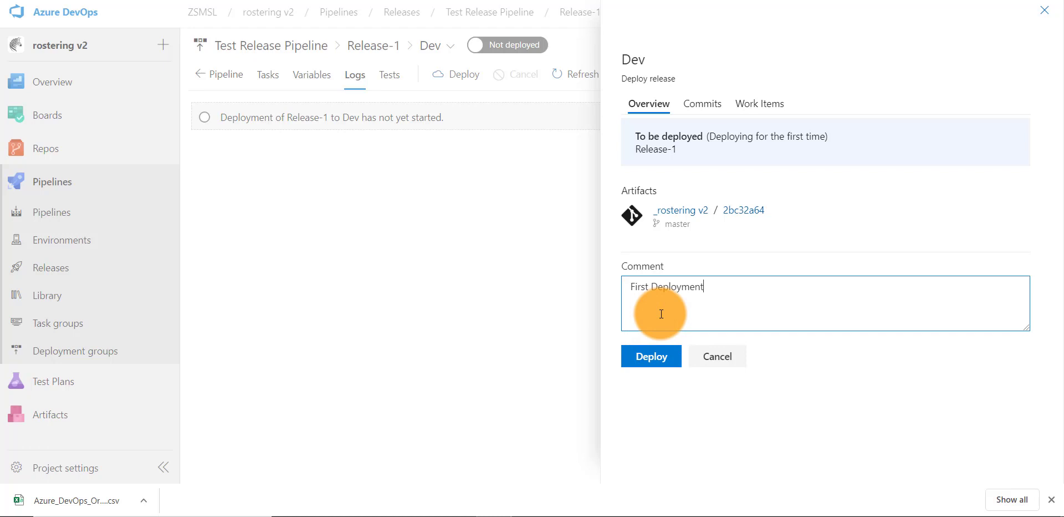
click(650, 356)
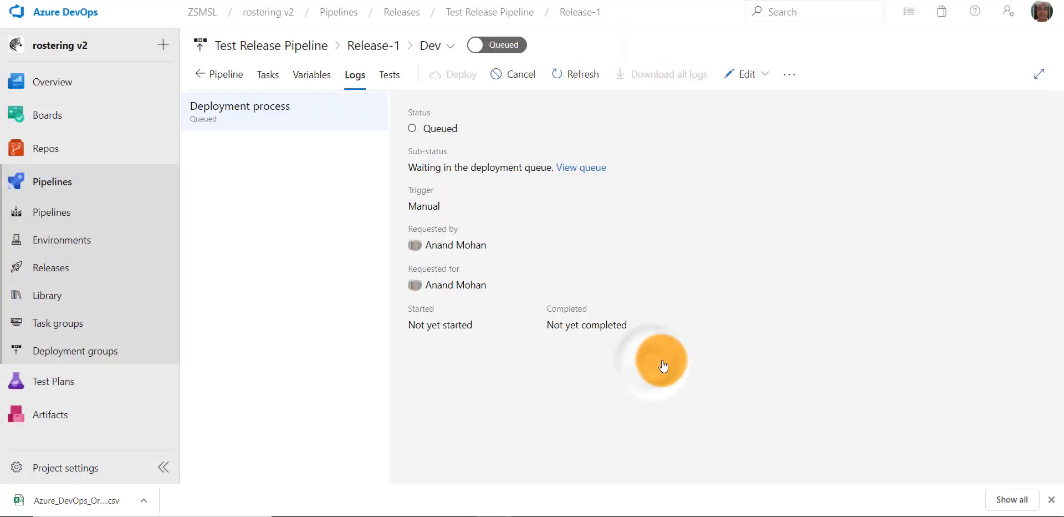
mouse_move(698, 249)
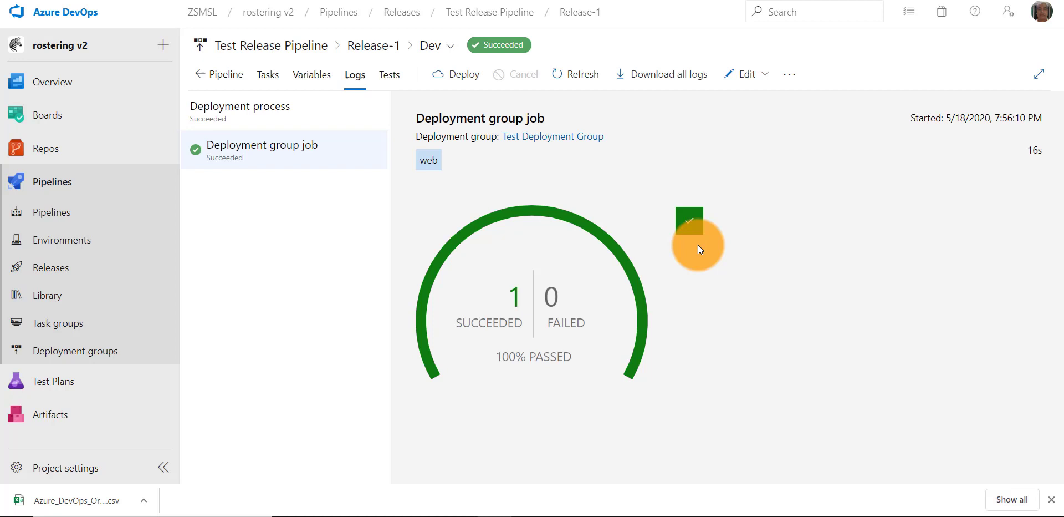
mouse_move(752, 455)
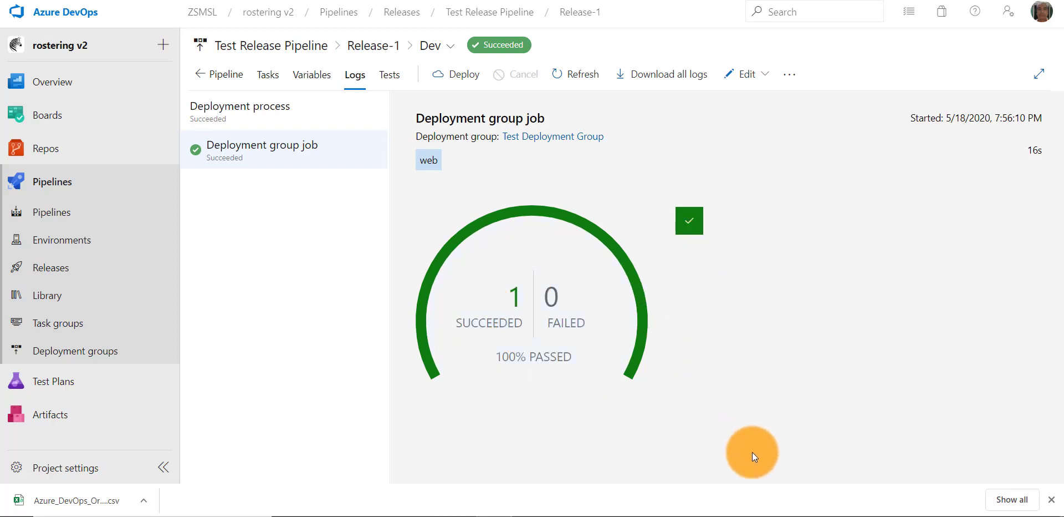